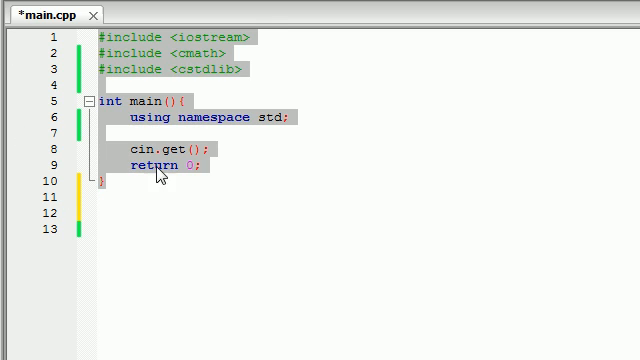
Look over the existing main function and its header before adding new code
click(148, 164)
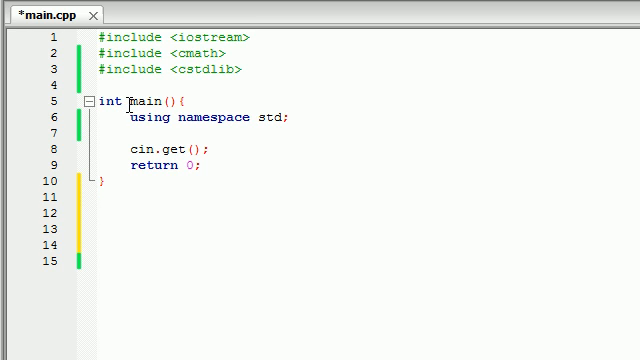
double_click(104, 100)
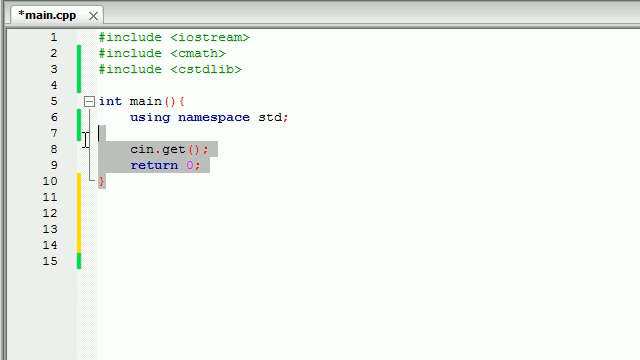
double_click(104, 100)
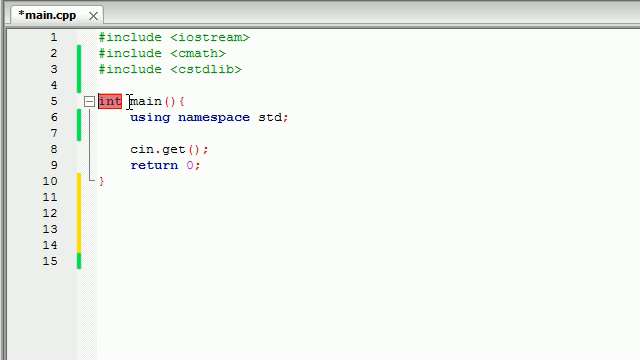
double_click(152, 100)
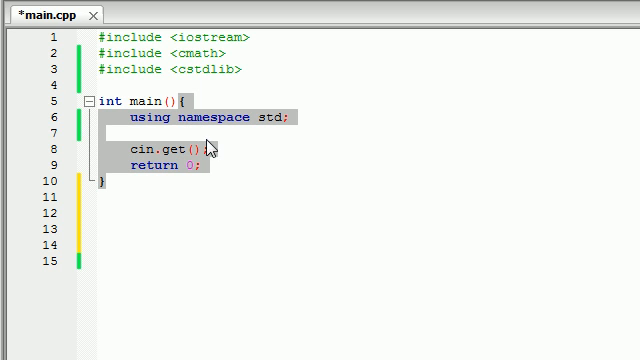
mouse_move(178, 152)
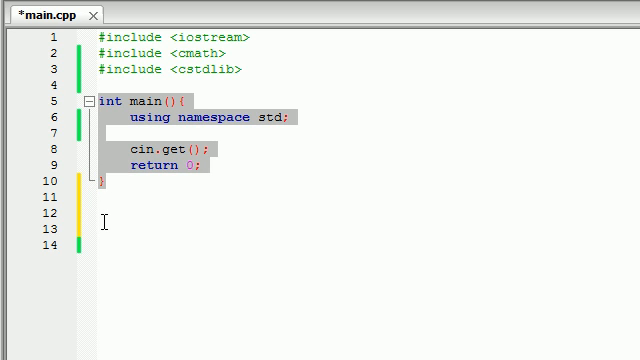
click(112, 184)
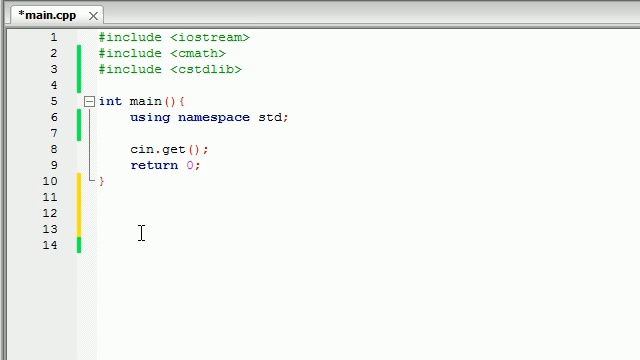
Write the function header void bucky(int x) on the empty line below main
click(96, 216)
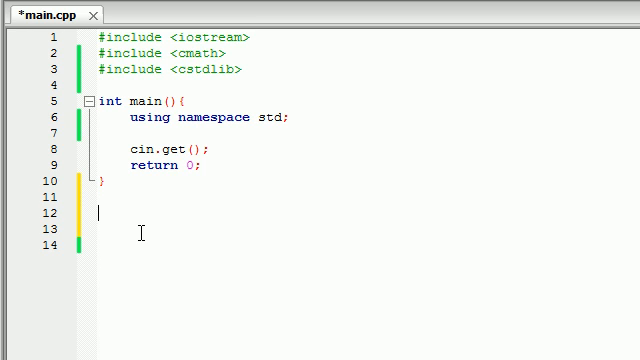
text(void)
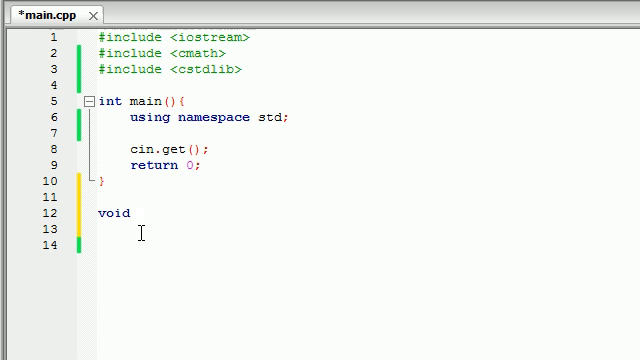
text(buc)
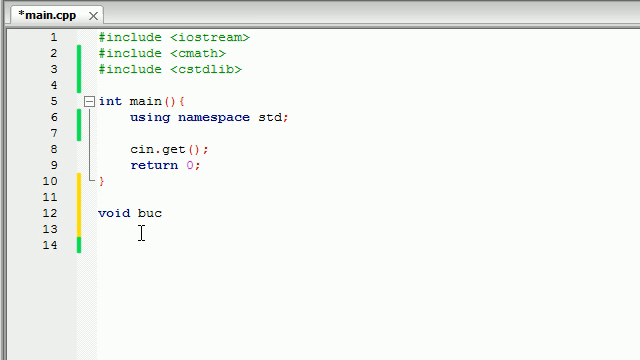
text(ky)
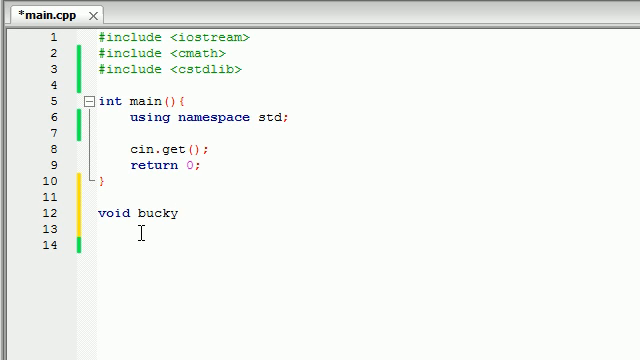
text(())
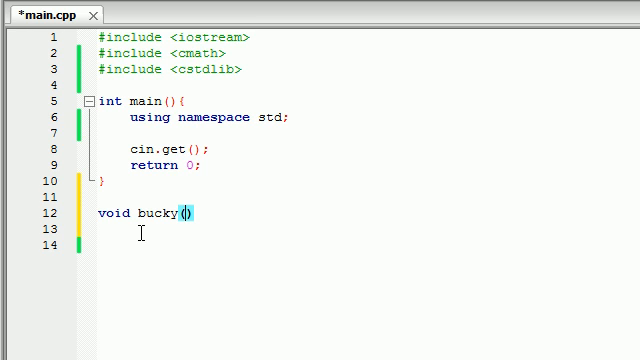
text(int)
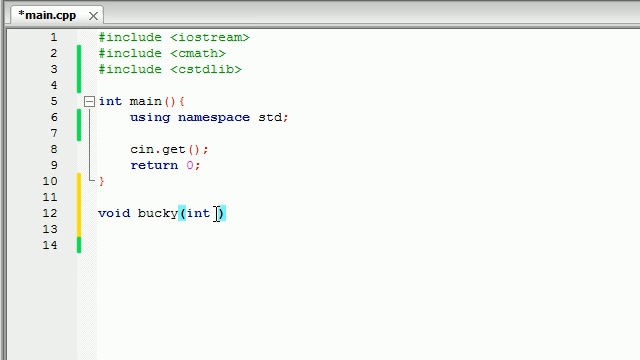
text(x)
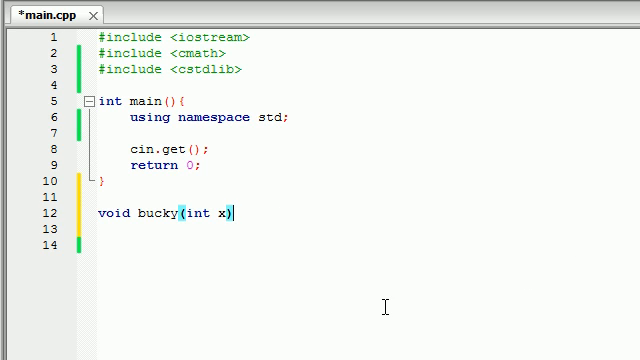
mouse_move(270, 260)
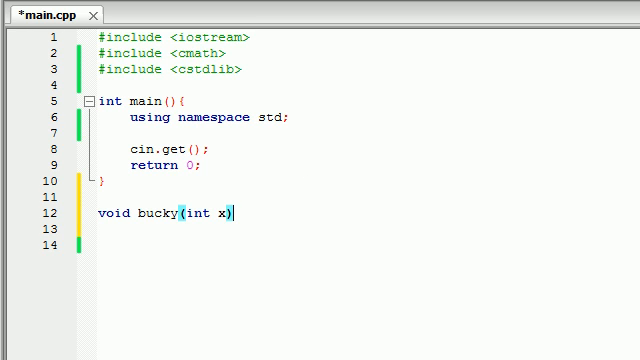
Open the bucky body and add using namespace std; inside it
text({)
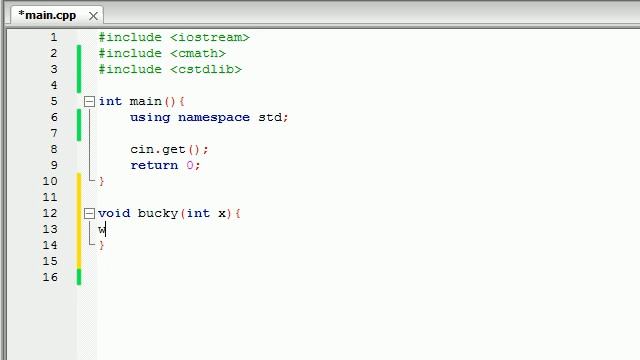
key(Backspace)
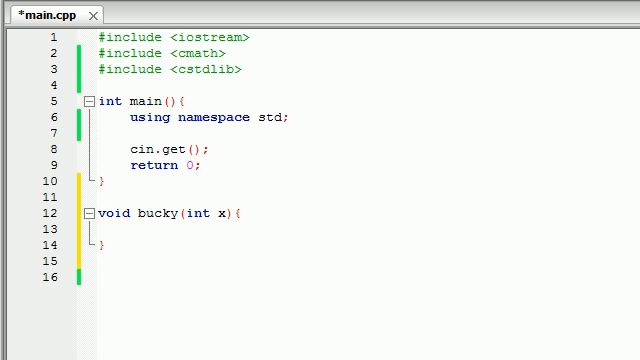
text(using nam)
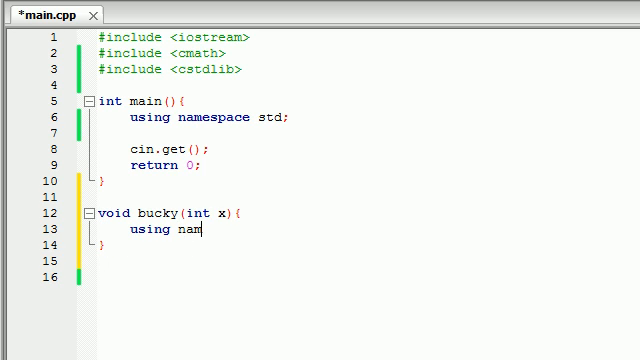
text(espace std)
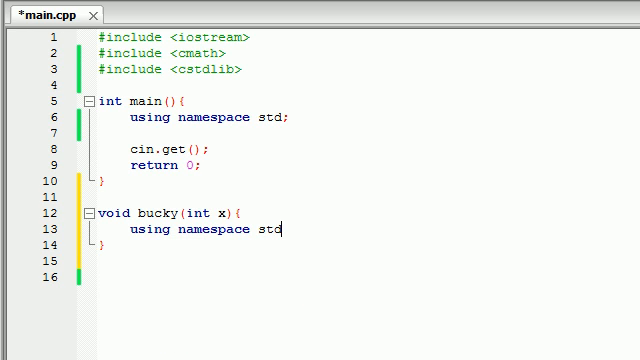
text(;)
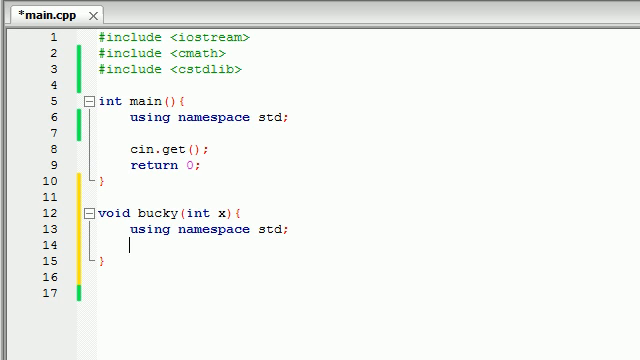
Write cout << "my fav number is " << x << endl; in the bucky body
text(c)
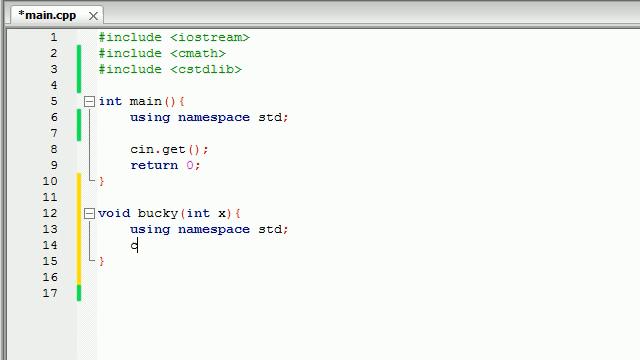
text(out <<)
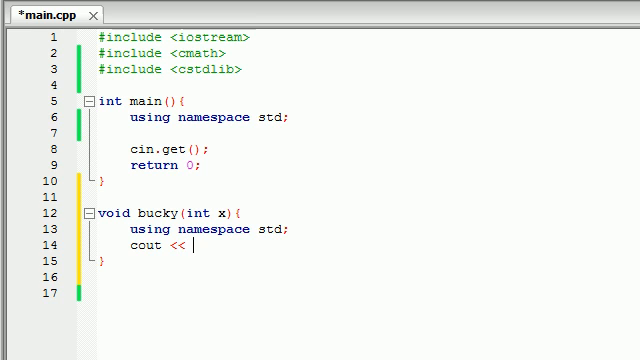
text("my fa")
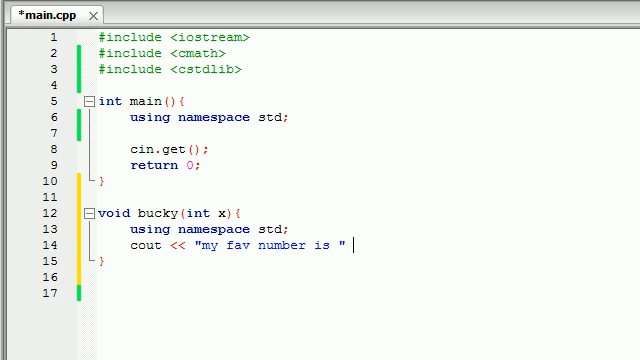
text(<< x)
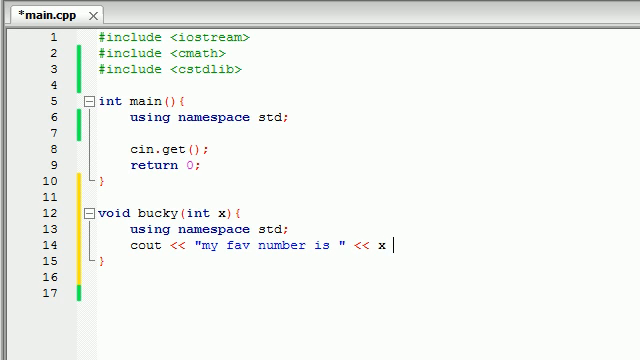
text(<< endl)
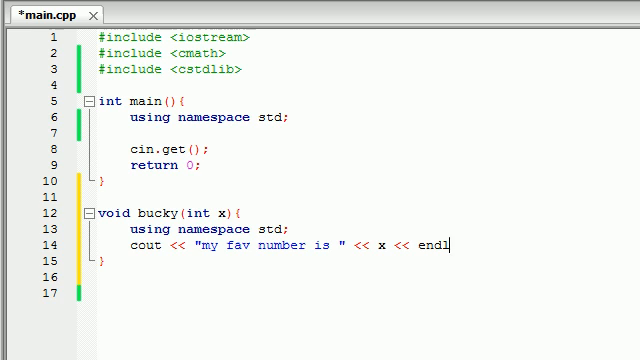
text(;)
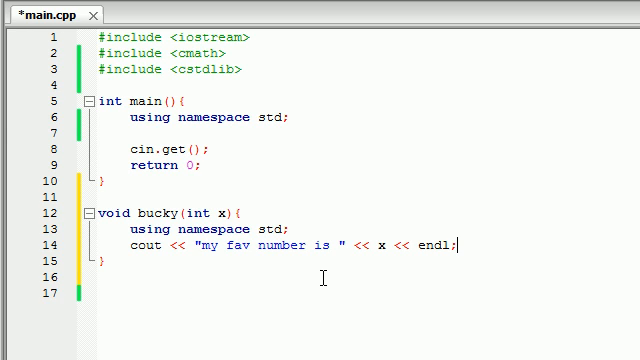
mouse_move(268, 278)
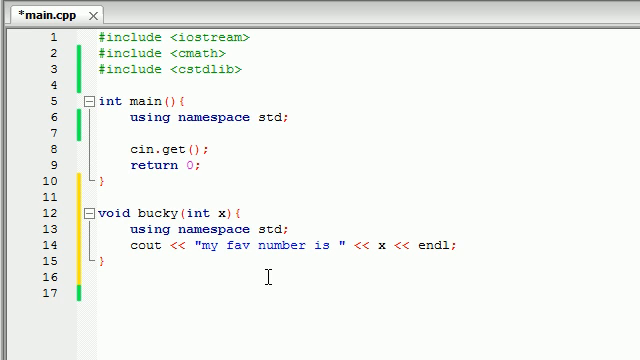
mouse_move(228, 228)
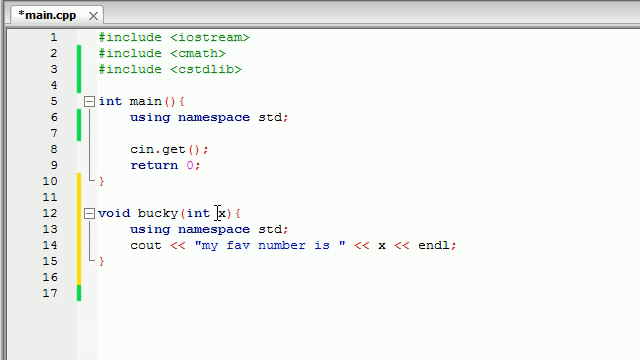
Point out the parameter x in the bucky header and save the source file
double_click(216, 212)
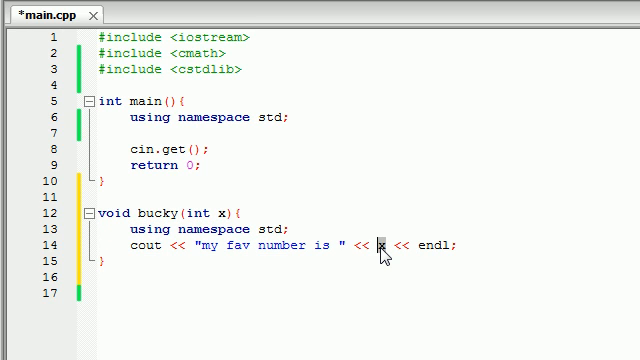
mouse_move(384, 246)
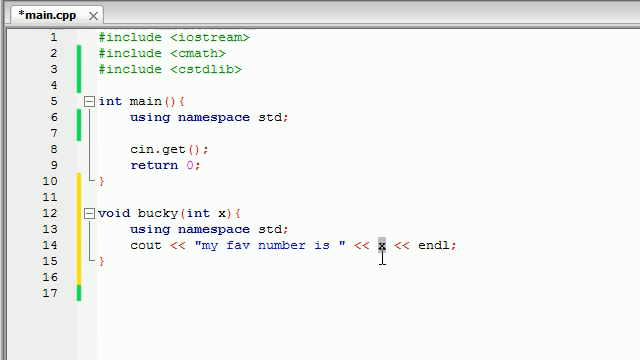
mouse_move(232, 164)
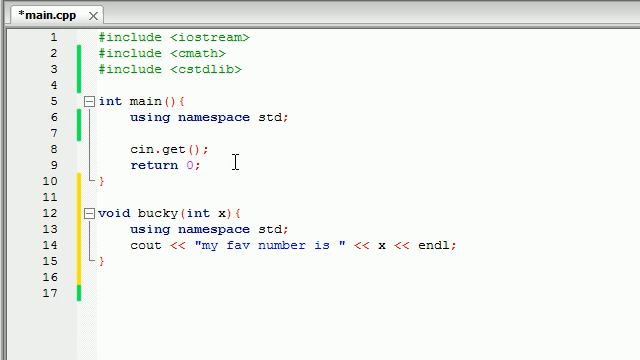
double_click(208, 212)
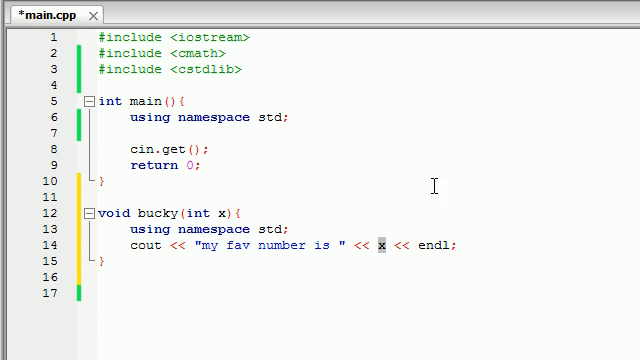
mouse_move(356, 208)
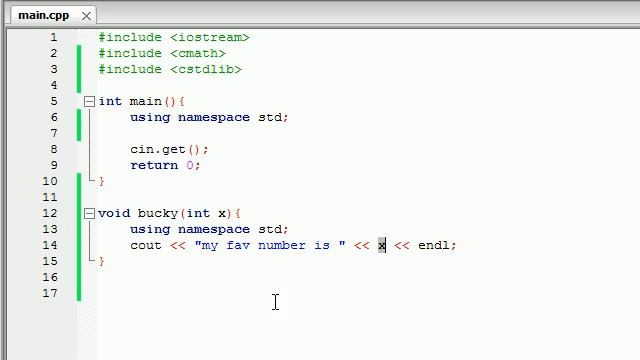
key(F9)
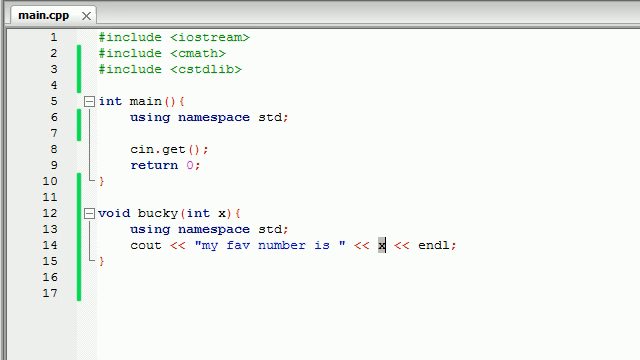
mouse_move(196, 136)
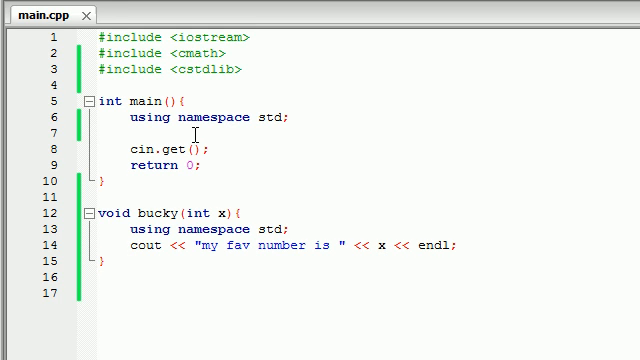
Open empty lines inside main above cin.get and place the caret there
key(enter)
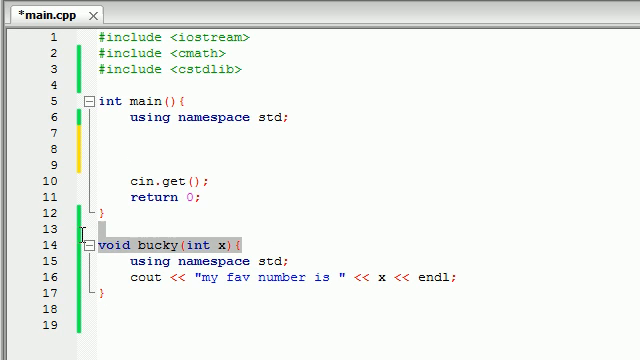
click(178, 146)
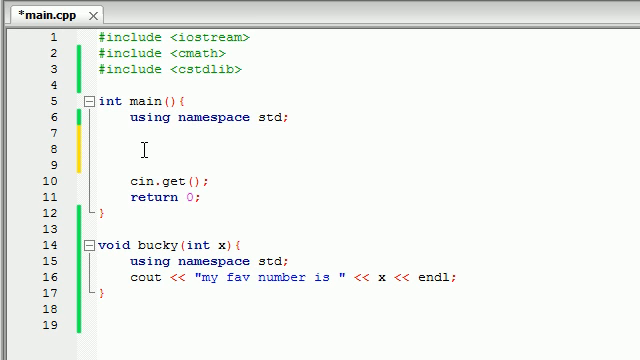
Add the call bucky(20); inside main and point out main and the new call
text(bucky())
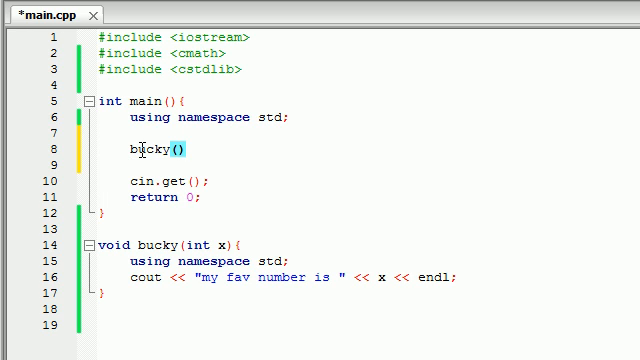
text(20;)
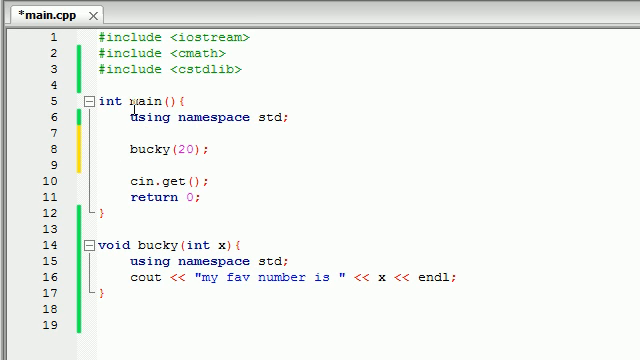
double_click(136, 100)
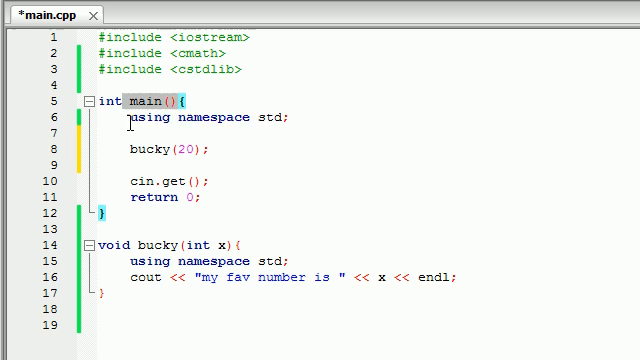
double_click(160, 182)
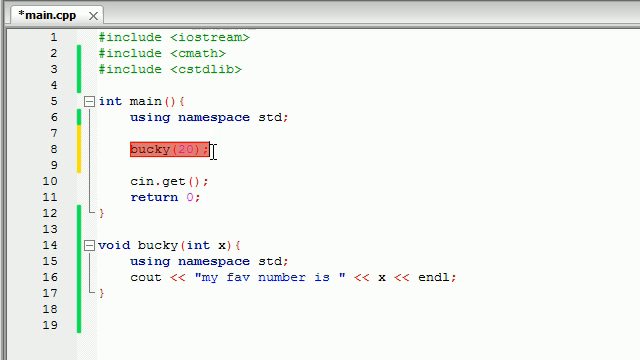
mouse_move(148, 104)
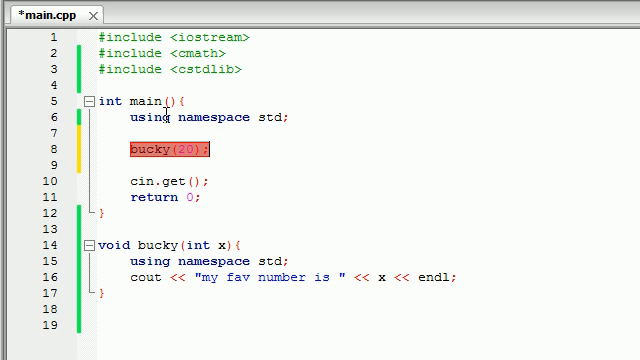
Save the file and place the caret after the last #include line above main
key(ctrl+s)
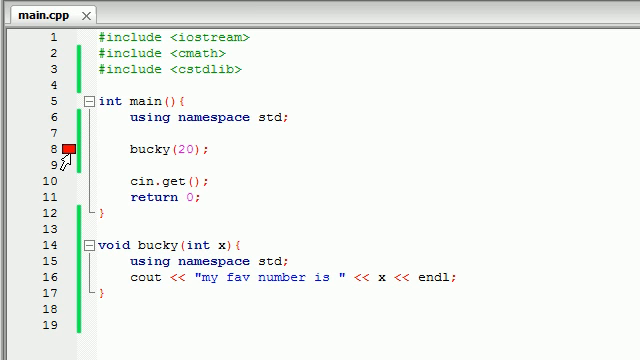
click(104, 148)
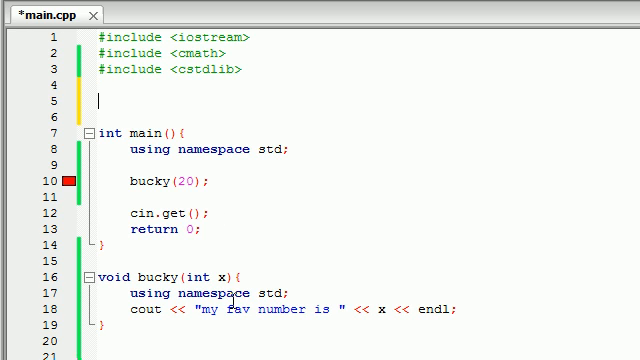
Declare the prototype void bucky(int); above main
double_click(210, 276)
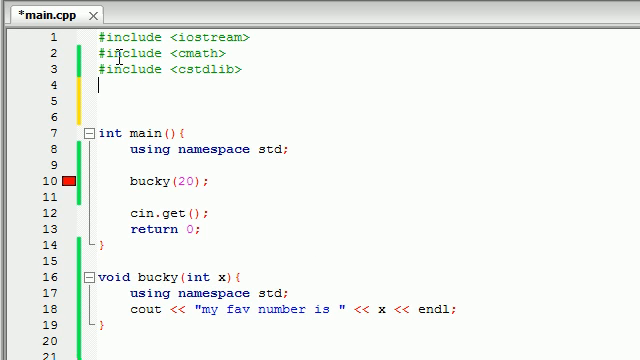
text(void bucky(int x))
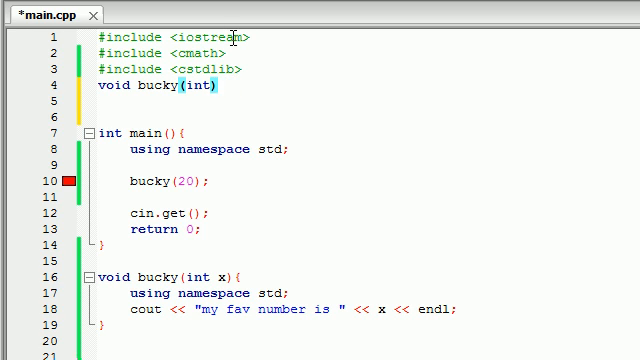
text(;)
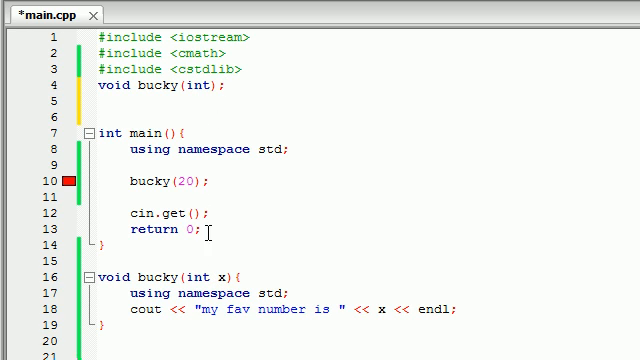
click(224, 84)
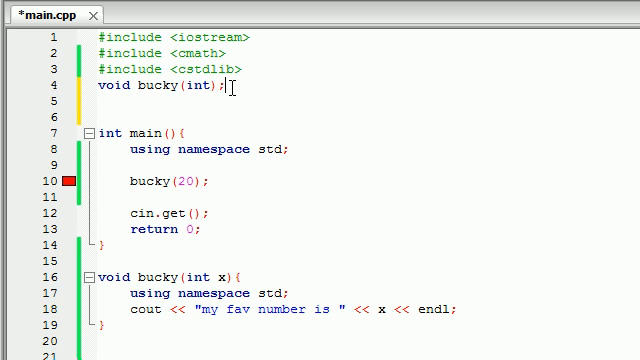
mouse_move(172, 308)
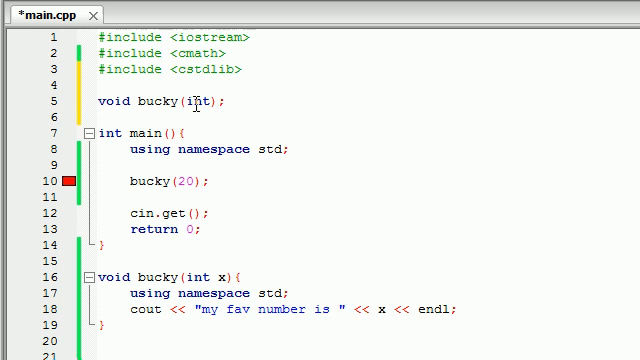
Point out main and the bucky(20) call, then clear the selection
double_click(134, 132)
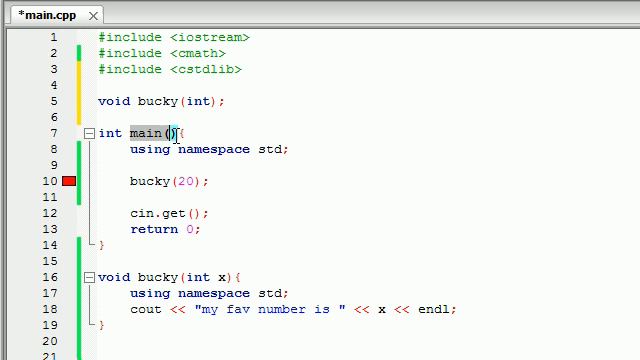
double_click(144, 180)
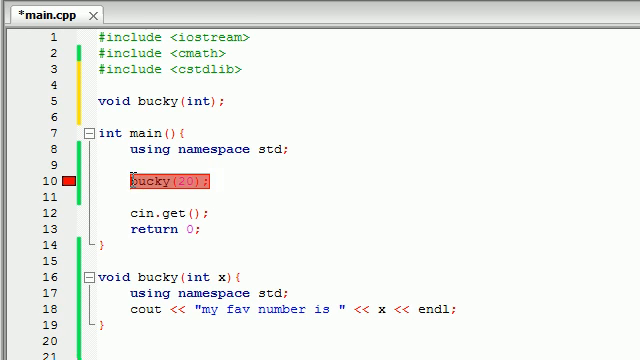
click(236, 182)
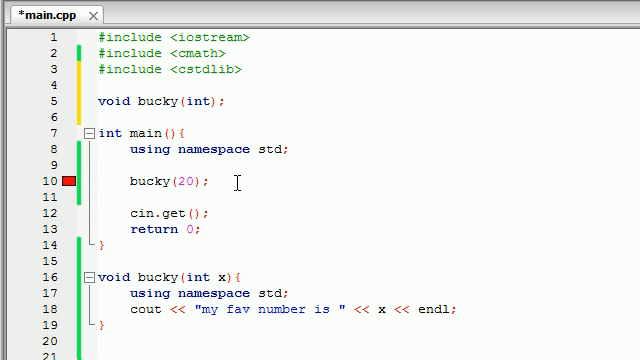
Highlight the prototype line void bucky(int); and the main header to review the code
drag(96, 36, 242, 68)
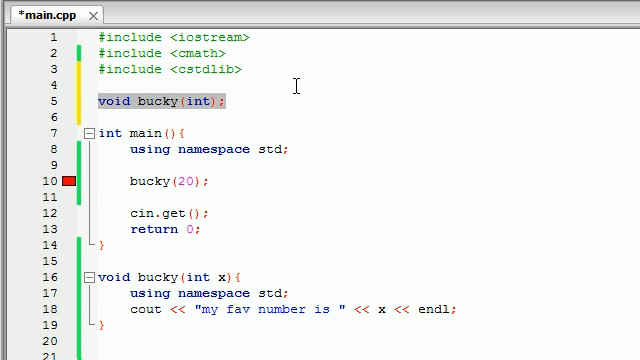
double_click(196, 100)
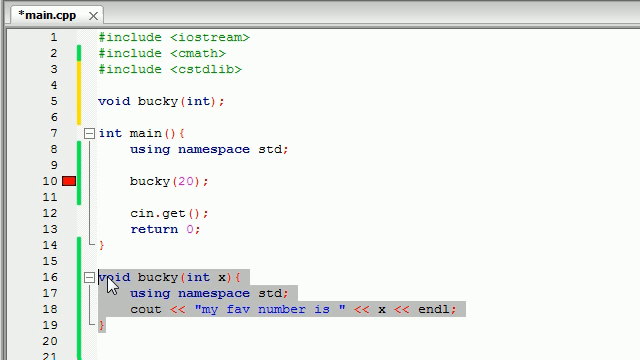
mouse_move(232, 100)
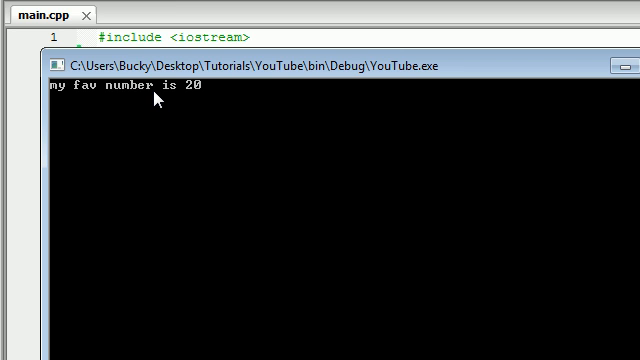
mouse_move(122, 102)
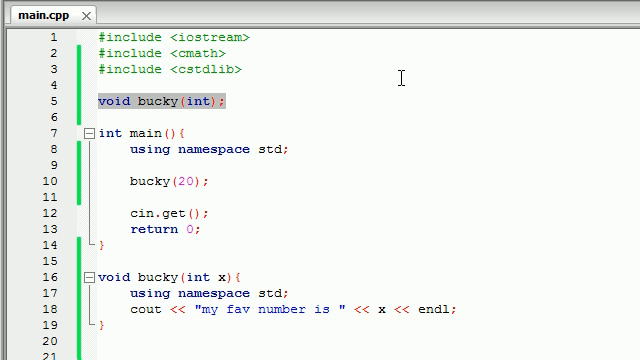
click(236, 100)
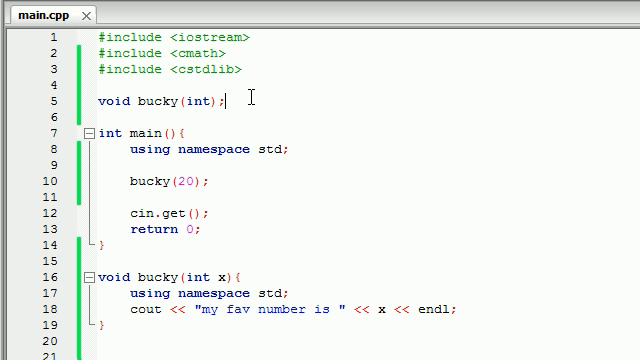
mouse_move(256, 188)
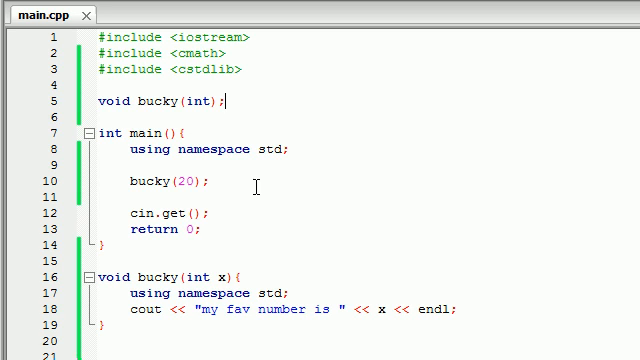
mouse_move(236, 100)
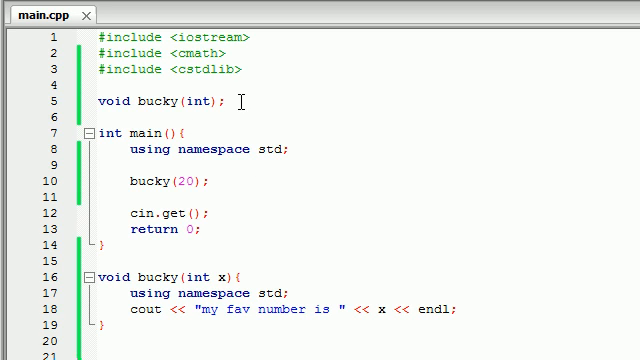
triple_click(160, 100)
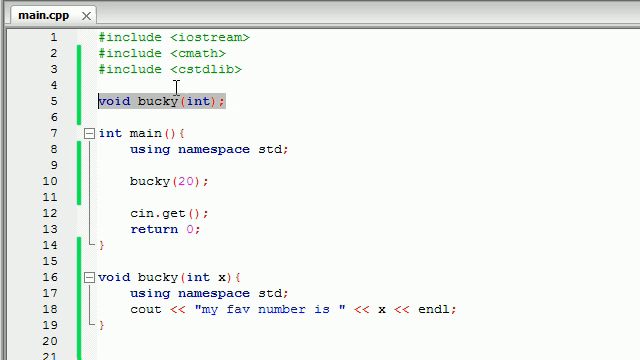
click(130, 132)
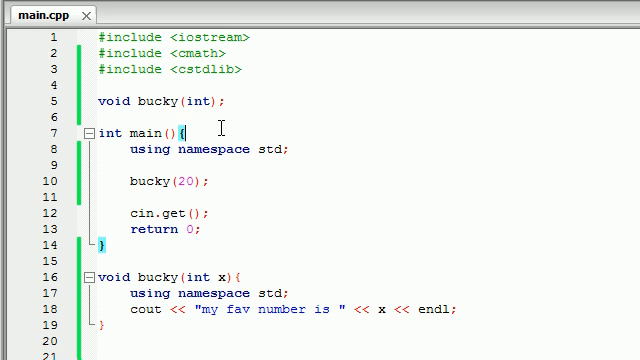
double_click(208, 148)
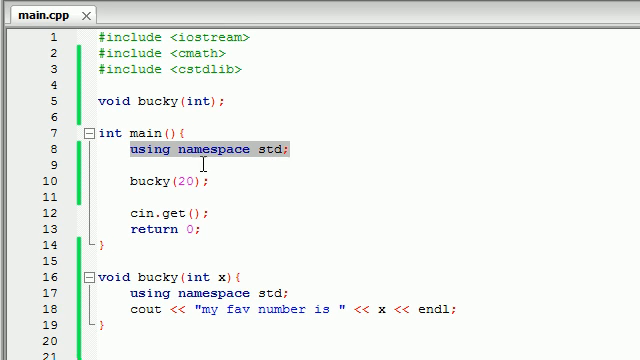
click(140, 180)
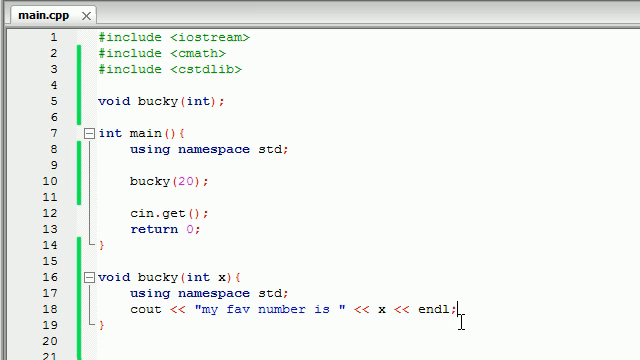
double_click(160, 180)
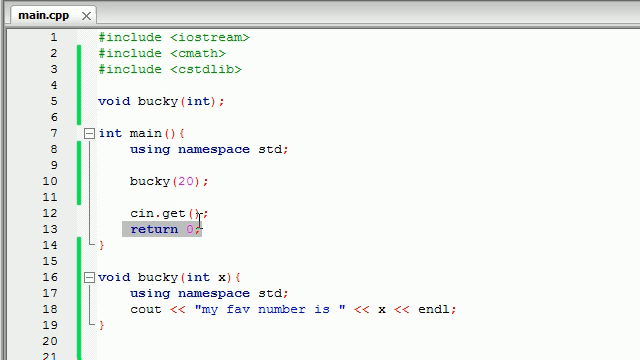
key(F5)
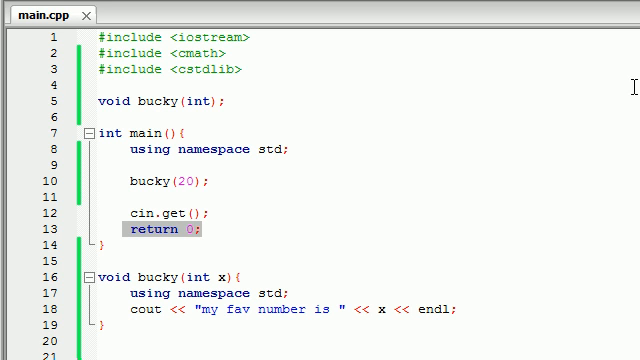
mouse_move(458, 112)
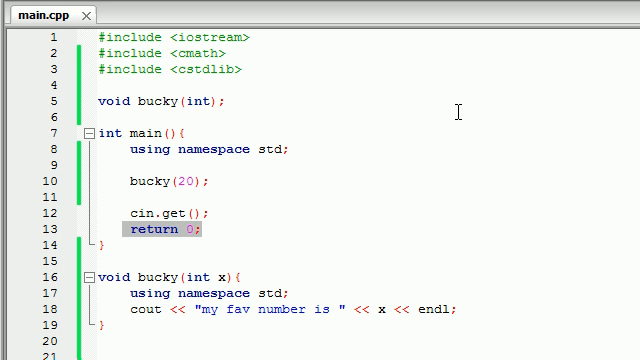